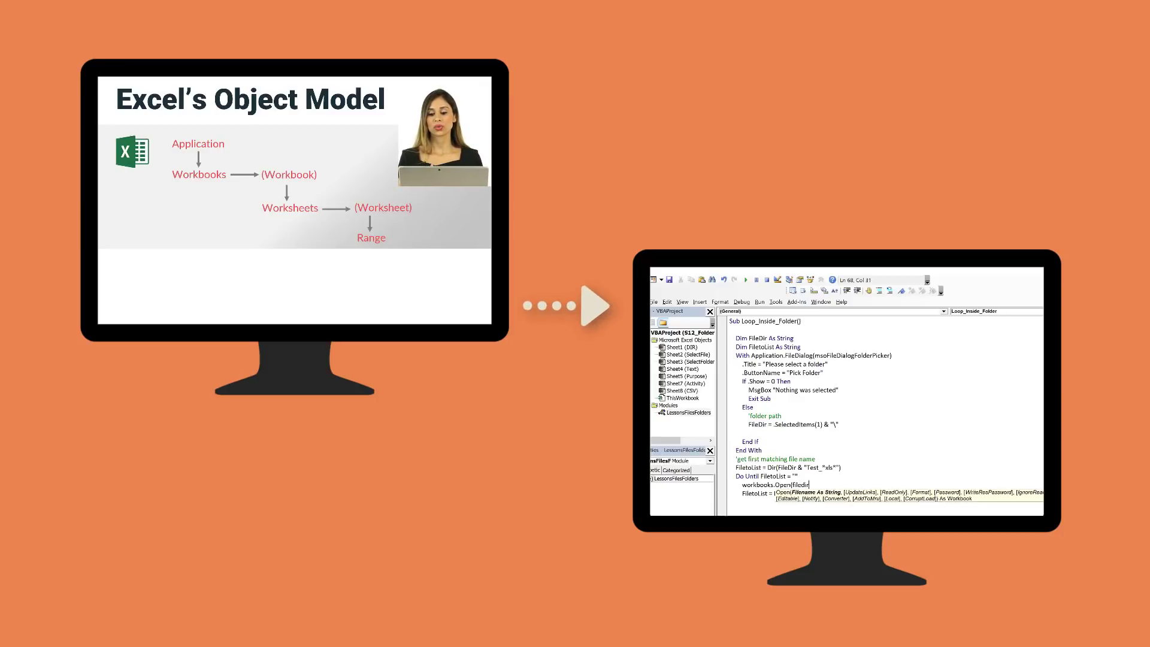
Scroll down the Using ActiveX Controls sheet to show the Show Help box and three notes
text(& file)
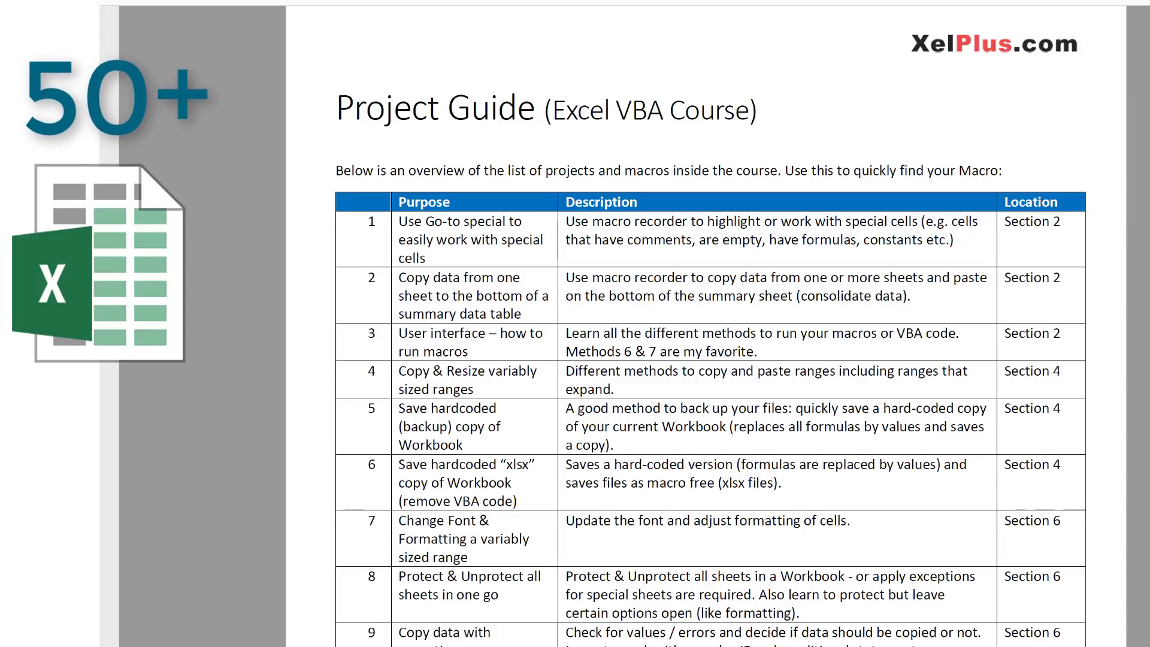
scroll(down, 3)
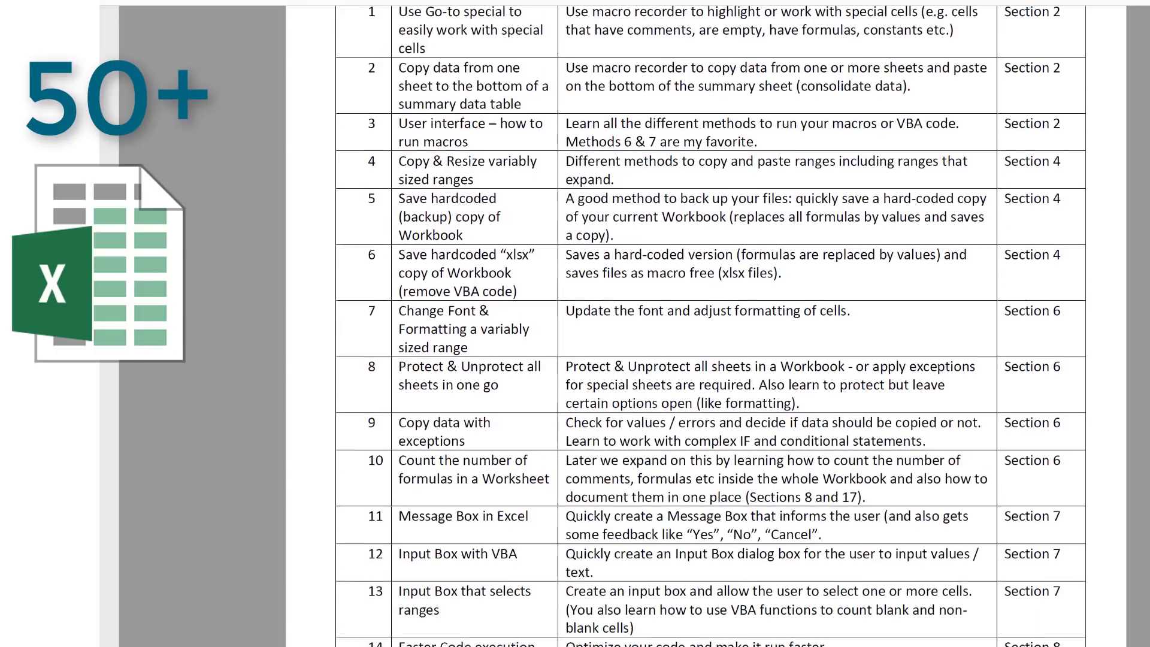
scroll(down, 3)
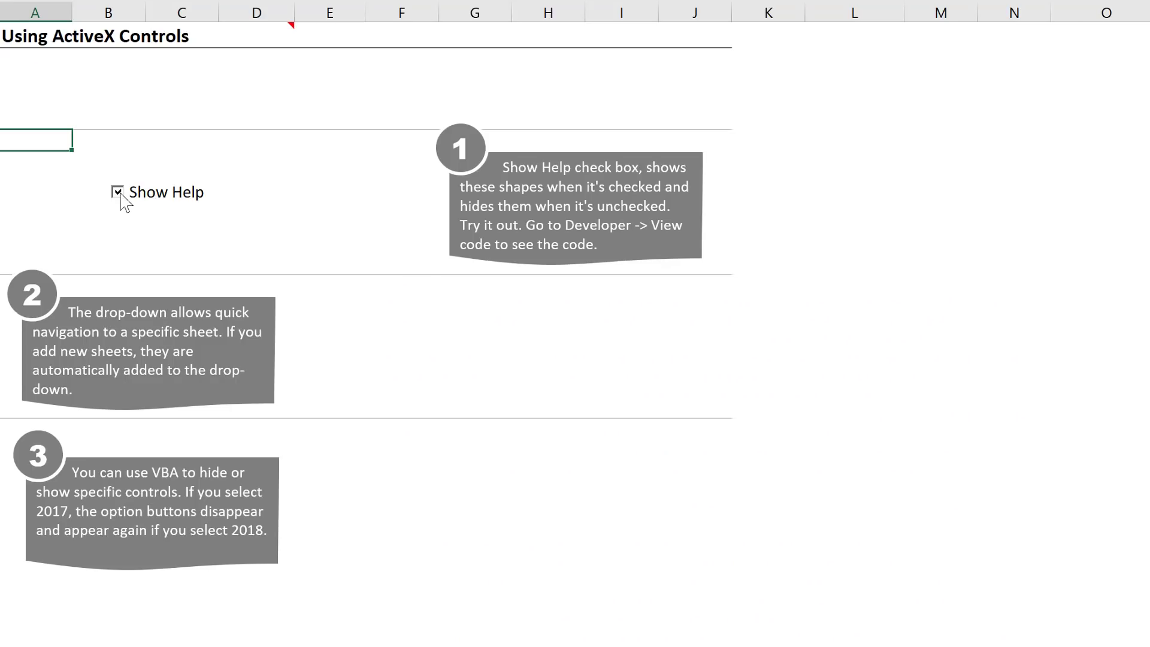
Toggle the Show Help check box to change the help notes' visibility
click(115, 192)
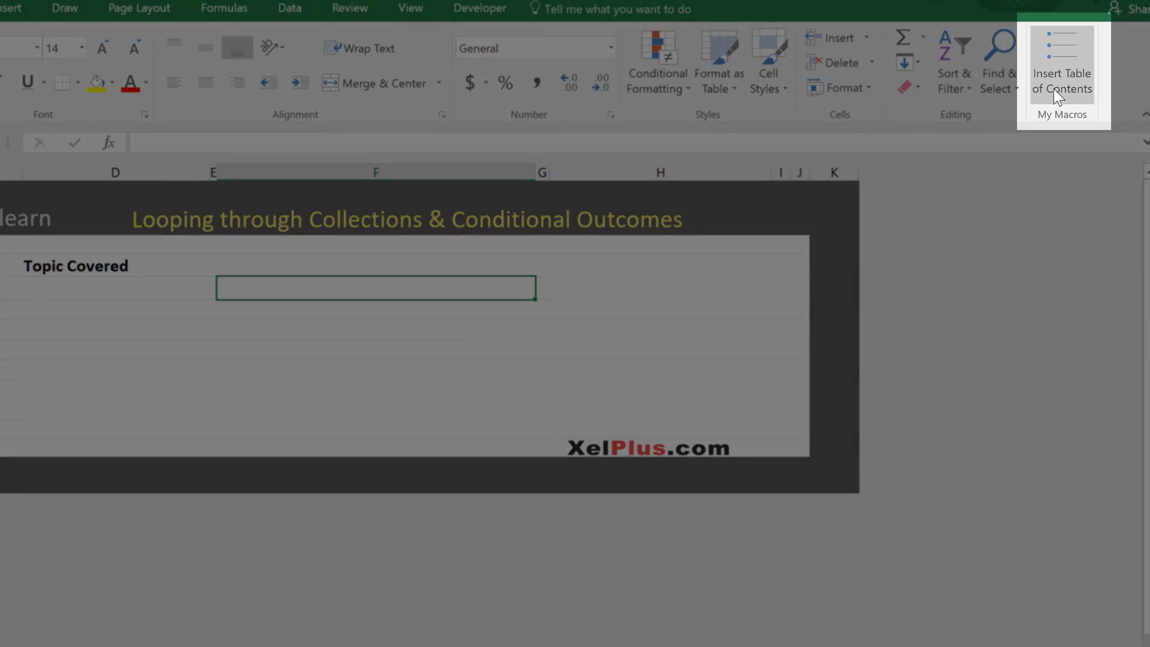
Insert a table of contents at cell C6 via My Macros
click(1061, 61)
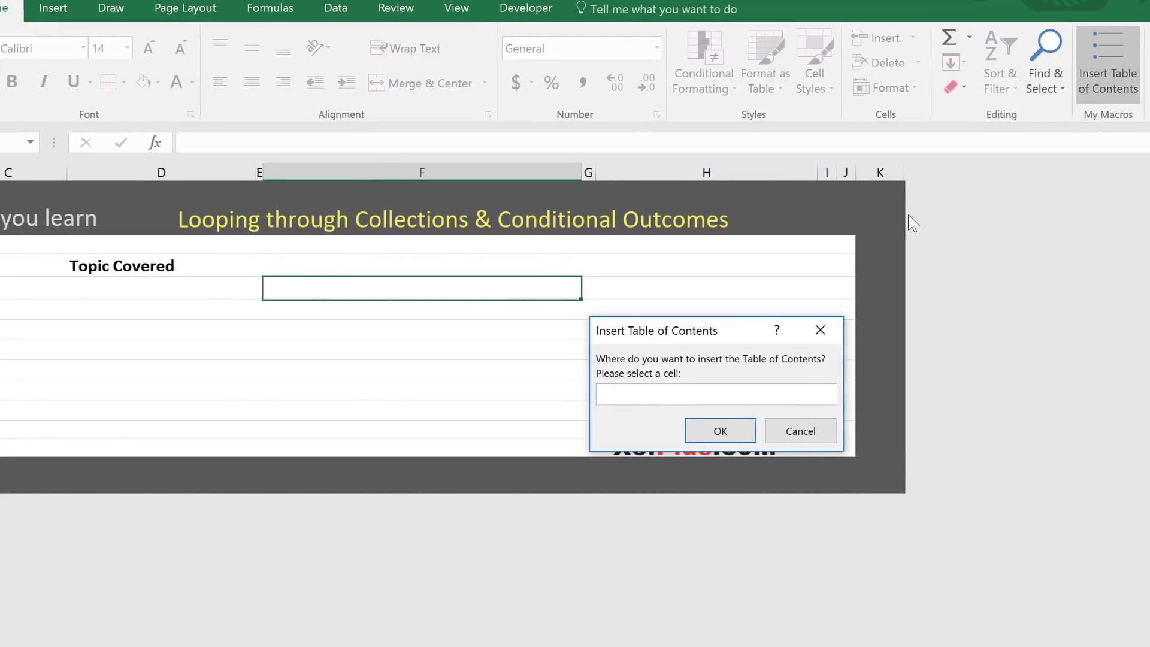
click(84, 287)
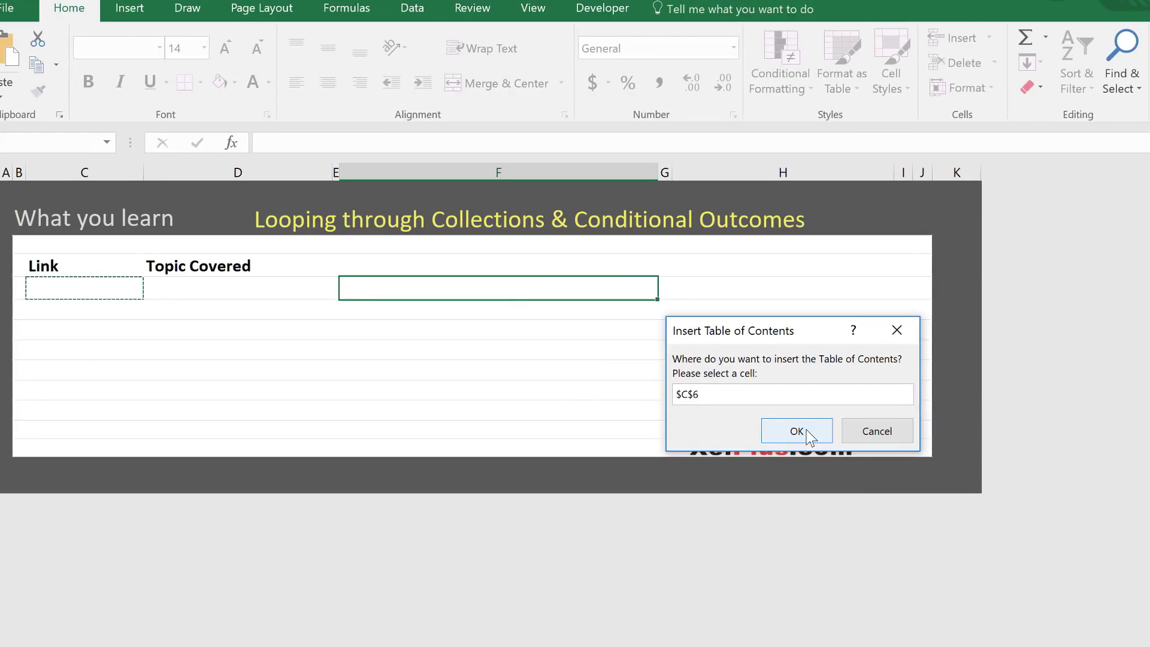
click(796, 431)
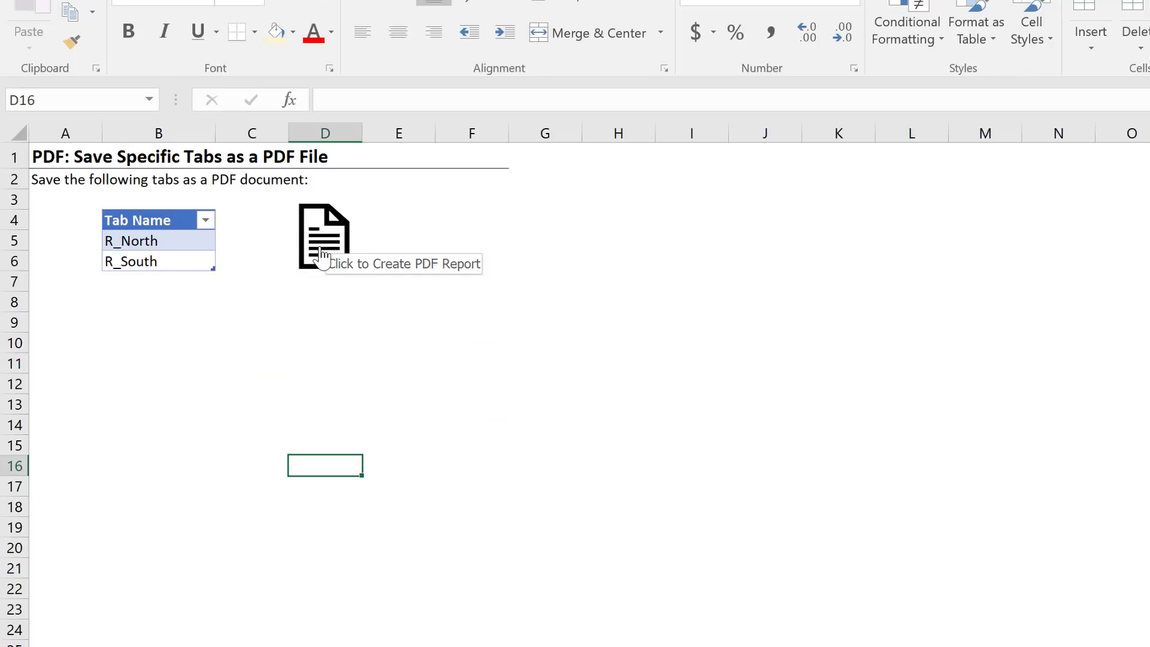
Generate the PDF of R_North and R_South, then import both Sales_Document files
click(324, 235)
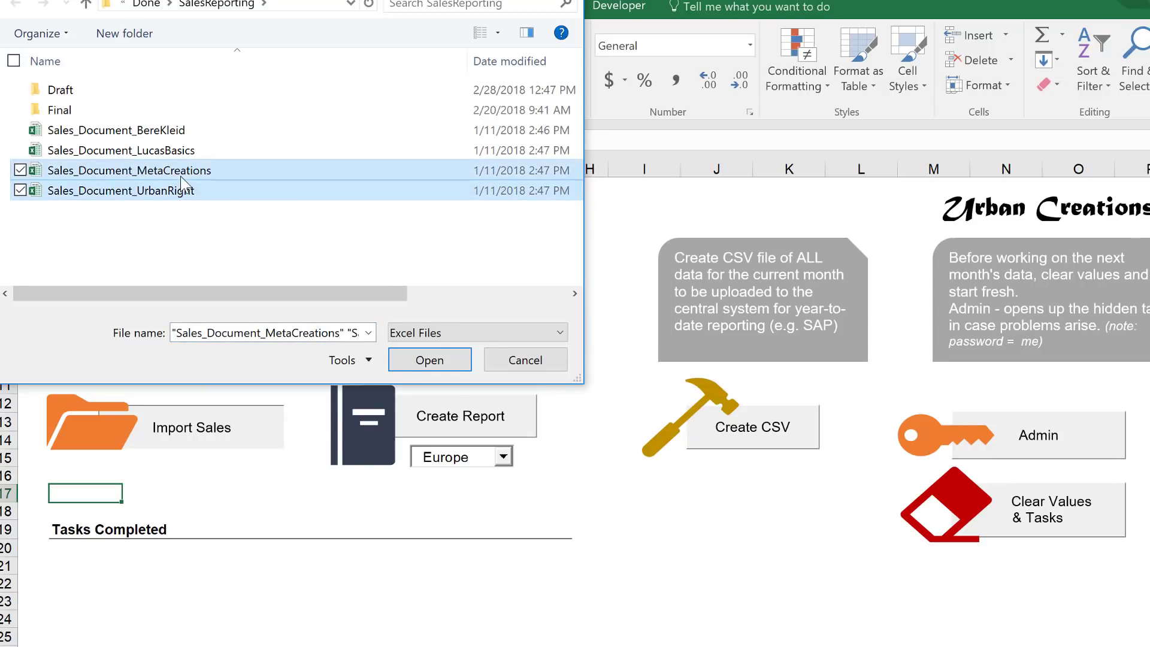
click(429, 359)
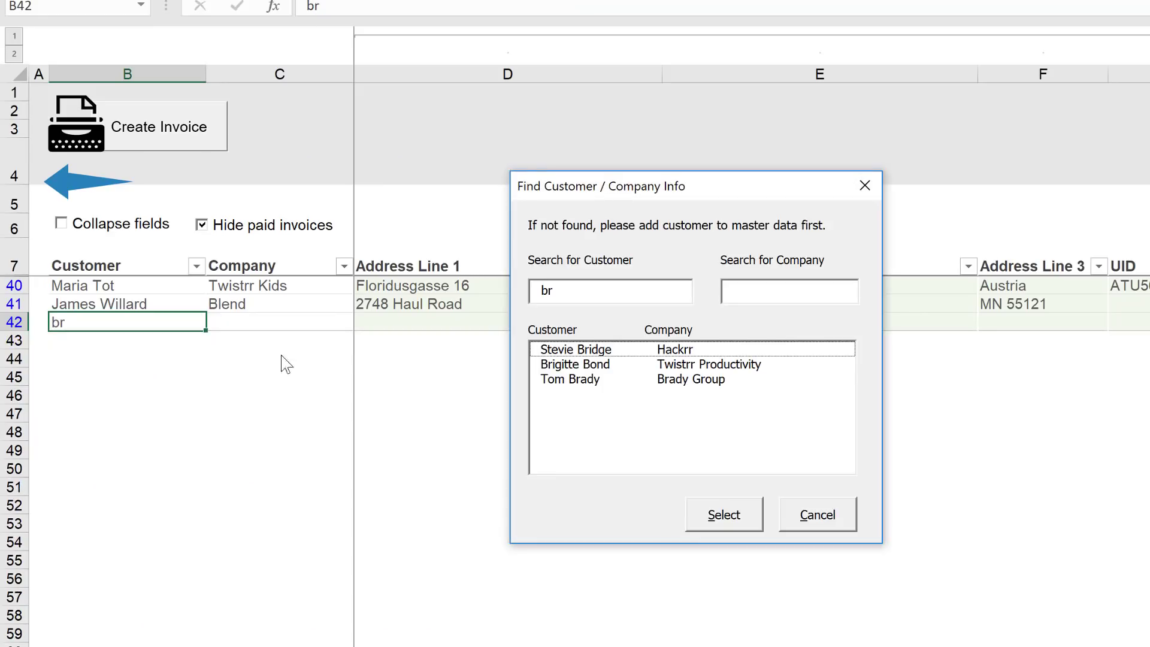
mouse_move(581, 388)
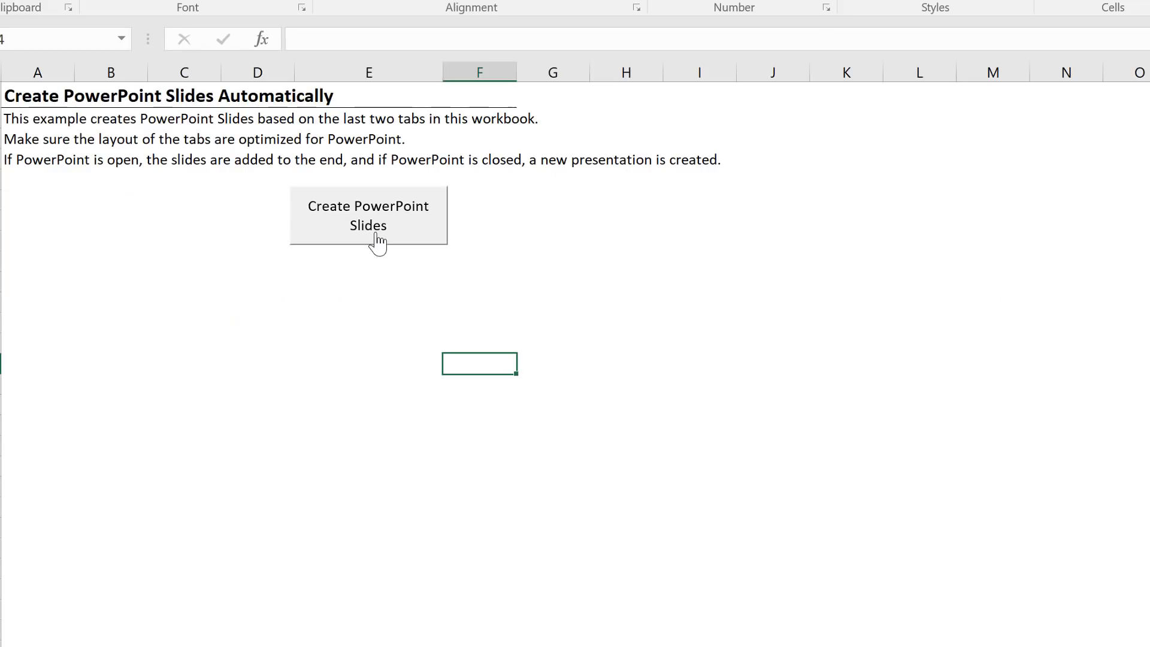
Create the PowerPoint sales slides, dismiss the message, and view the South Region slide
click(368, 215)
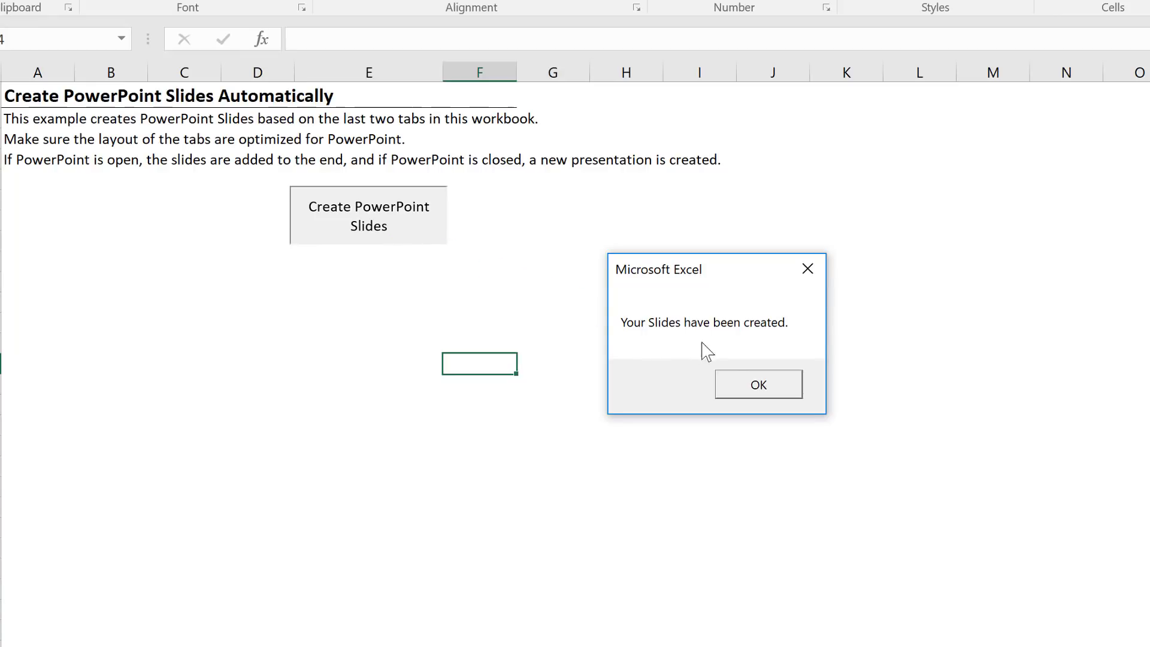
click(758, 384)
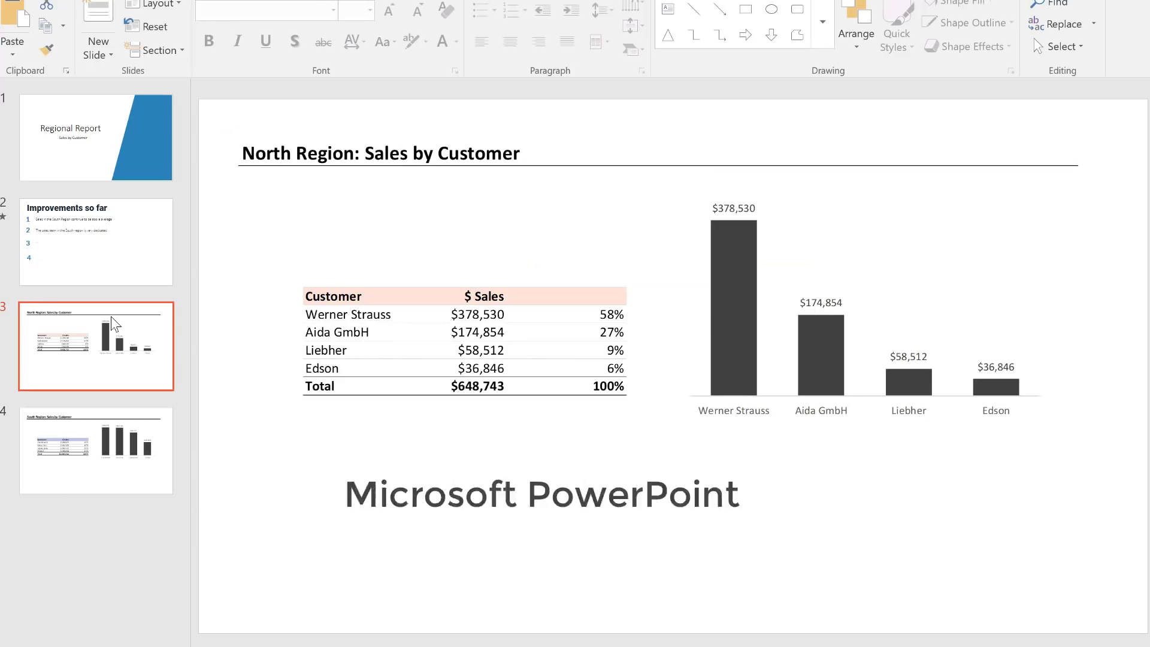
click(95, 450)
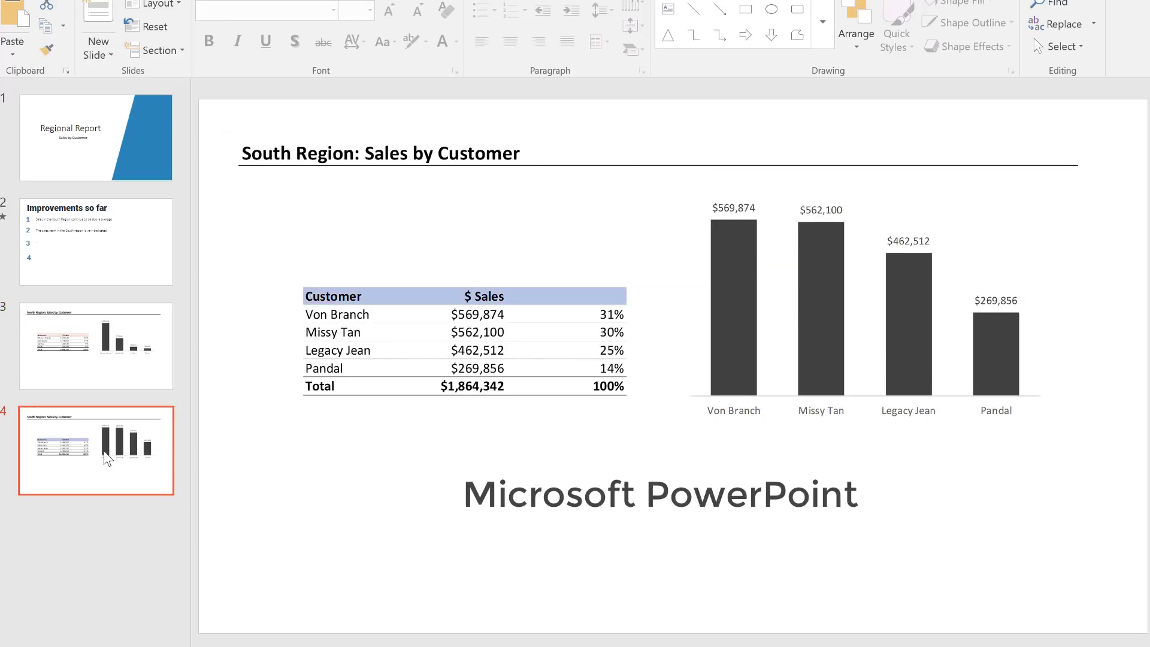